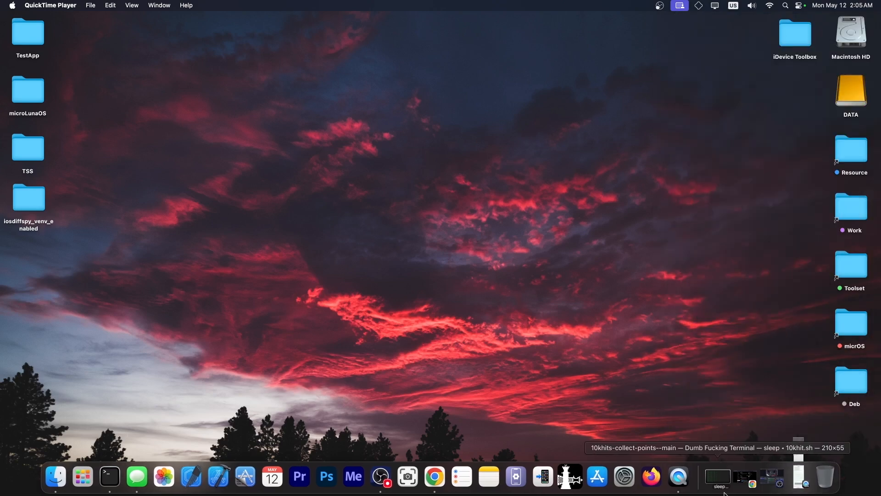
# Bring Chrome forward and scroll the XNU VM_BEHAVIOR_ZERO_WIRED_PAGES report down to its attachments
pyautogui.click(434, 477)
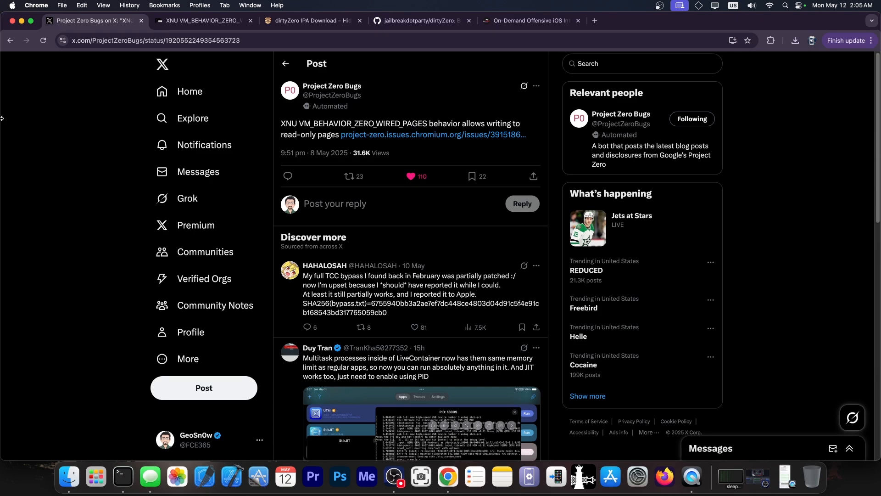
pyautogui.moveTo(378, 194)
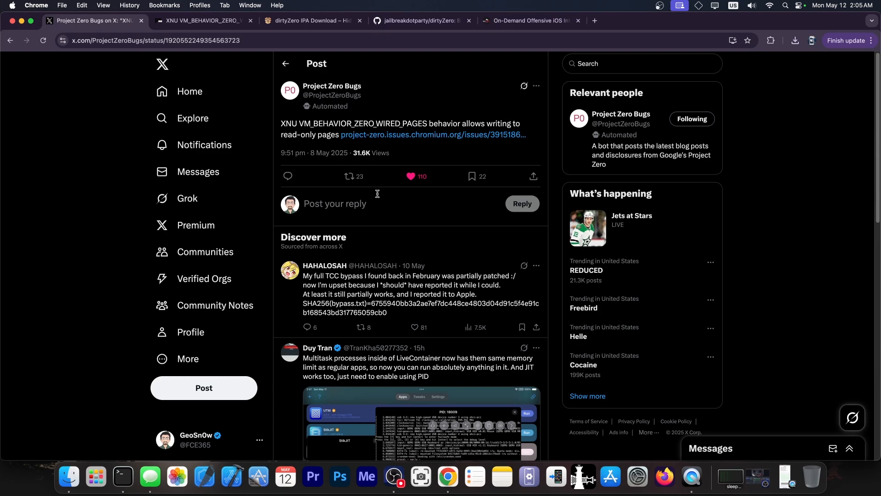
pyautogui.moveTo(432, 181)
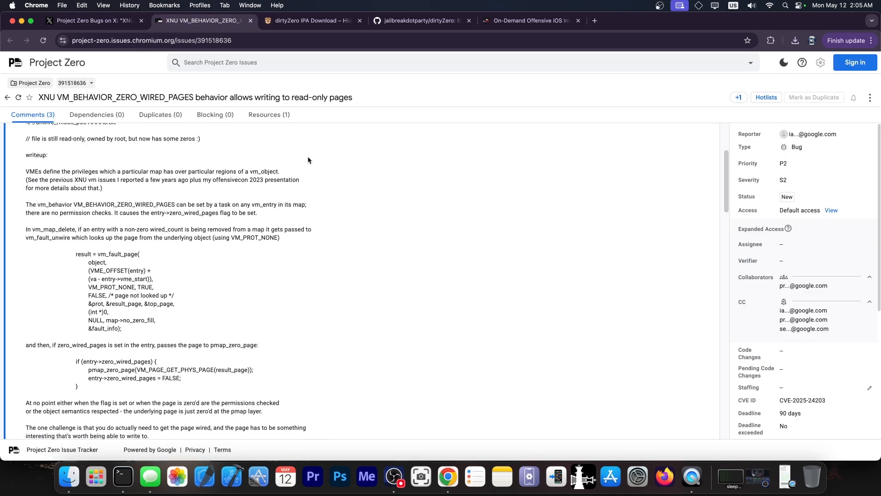
pyautogui.scroll(-3)
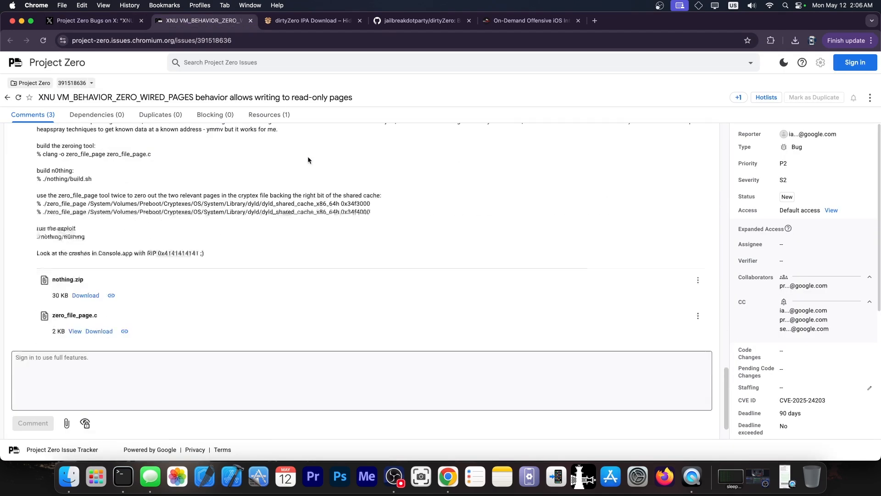
pyautogui.scroll(-3)
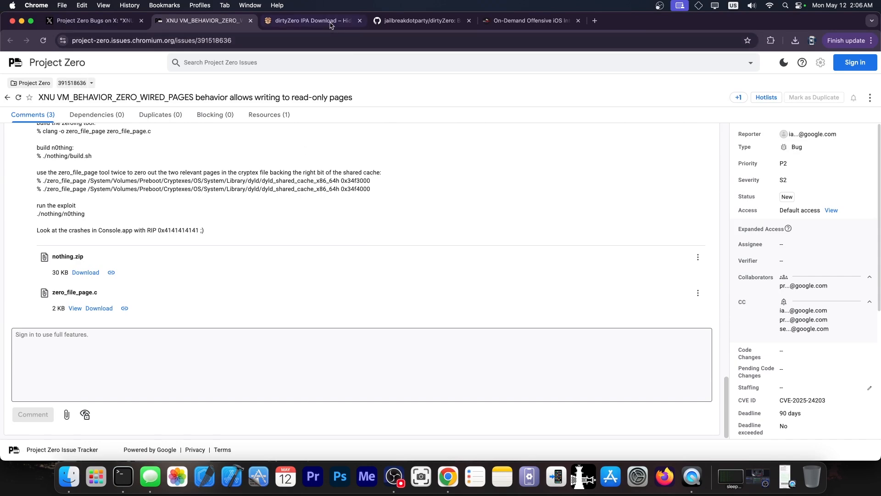
# Scroll the dirtyZero IPA Download article to its compatibility table and Download dirtyZero IPA buttons
pyautogui.click(312, 20)
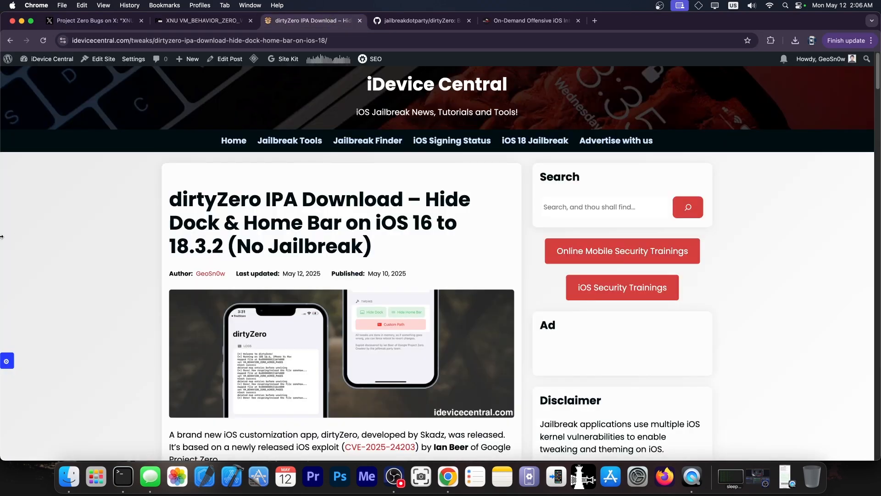
pyautogui.scroll(-3)
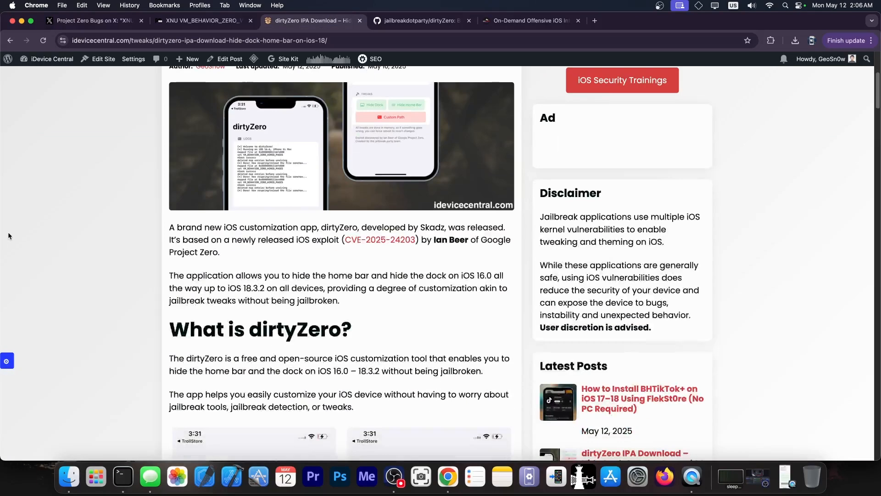
pyautogui.scroll(-3)
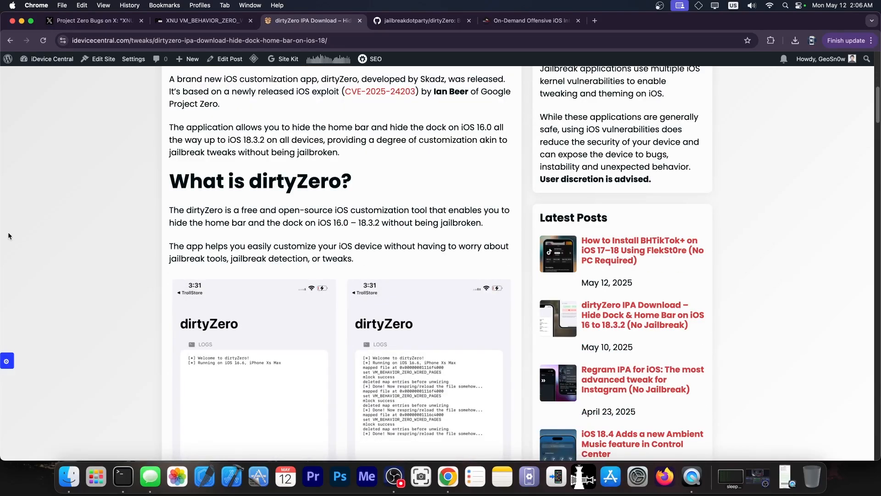
pyautogui.scroll(-3)
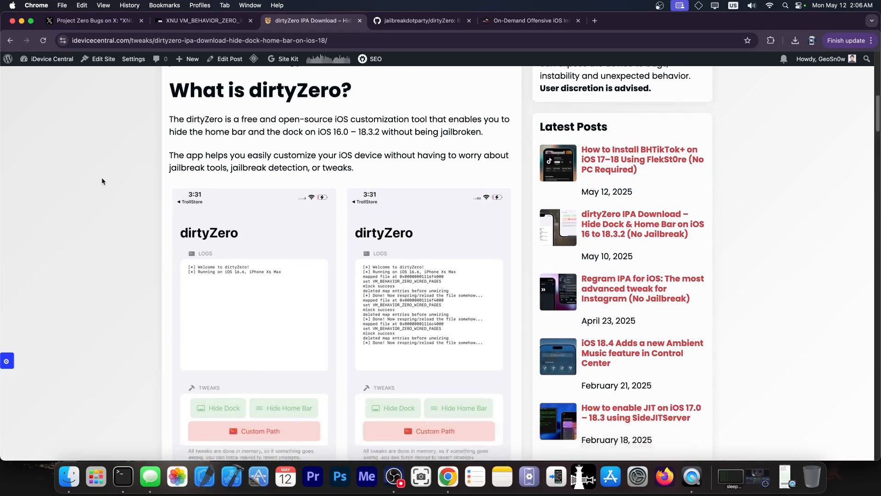
pyautogui.scroll(-3)
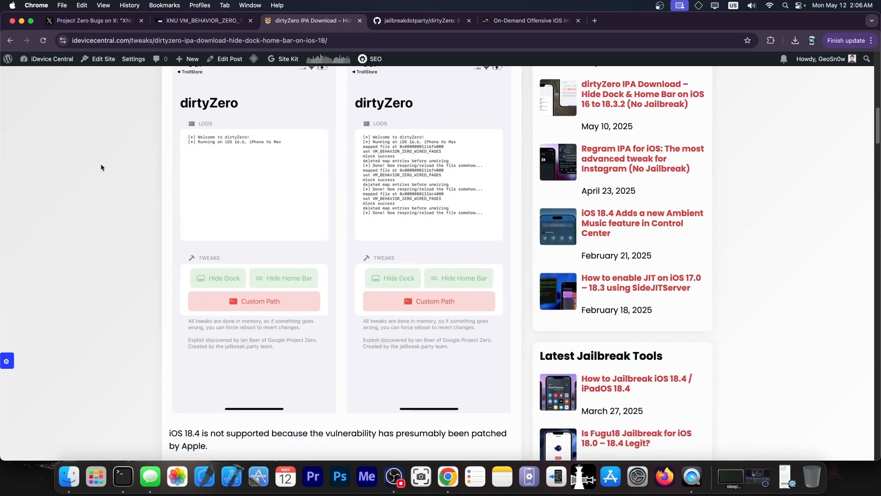
pyautogui.scroll(-3)
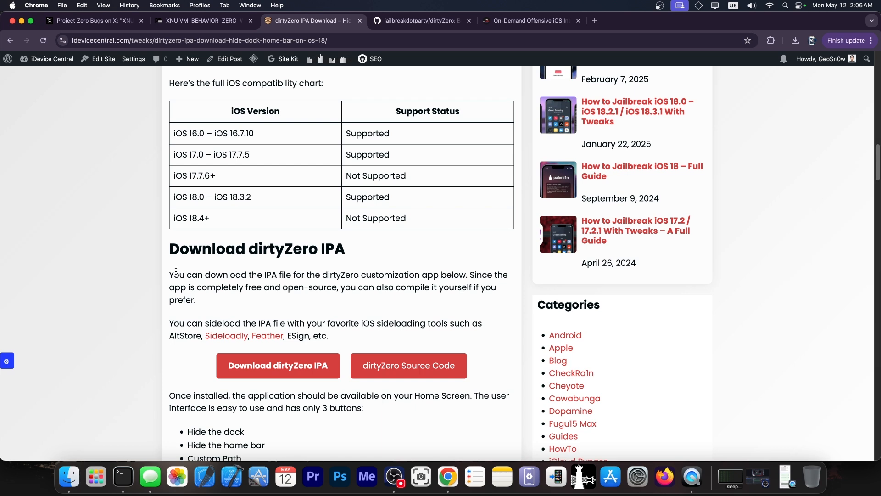
# View the dirtyZero GitHub README, glance at the Project Zero Bugs X post, then return to the iDevice Central article
pyautogui.click(419, 20)
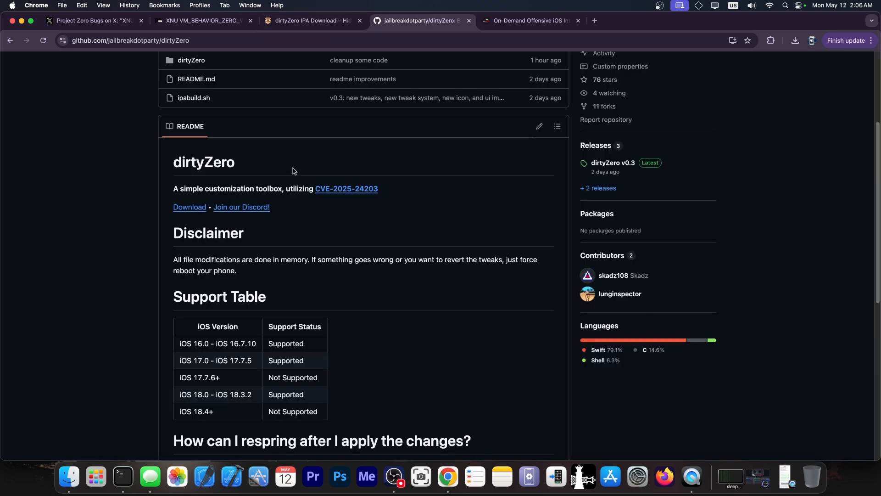
pyautogui.moveTo(441, 176)
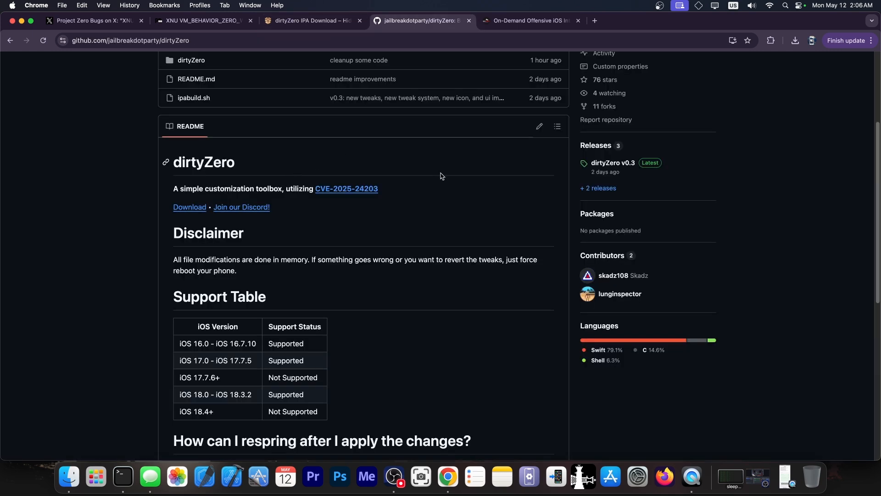
pyautogui.click(99, 20)
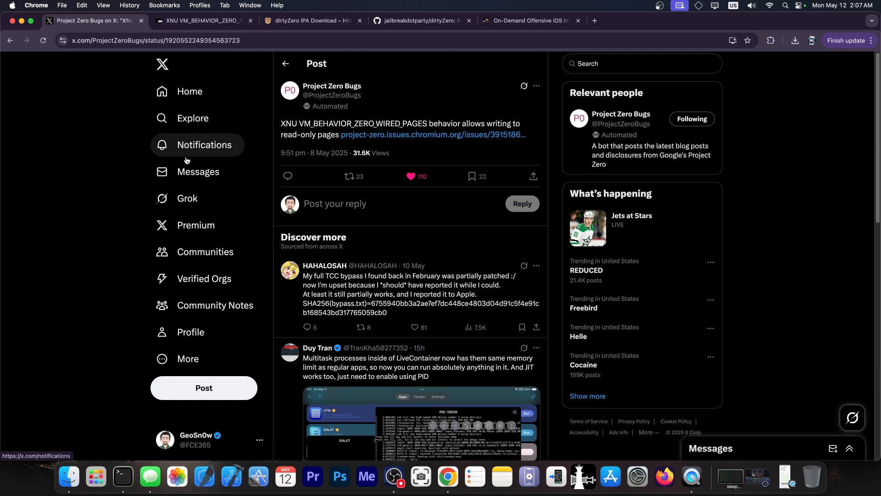
pyautogui.click(420, 21)
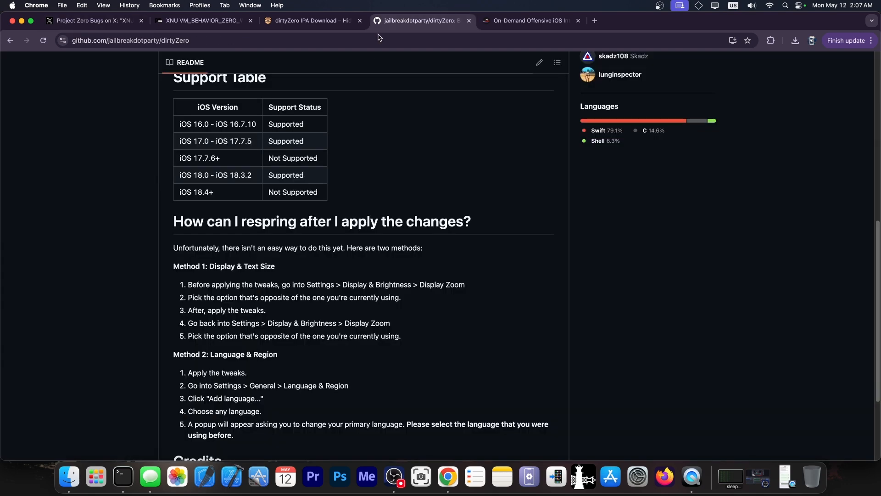
pyautogui.click(312, 21)
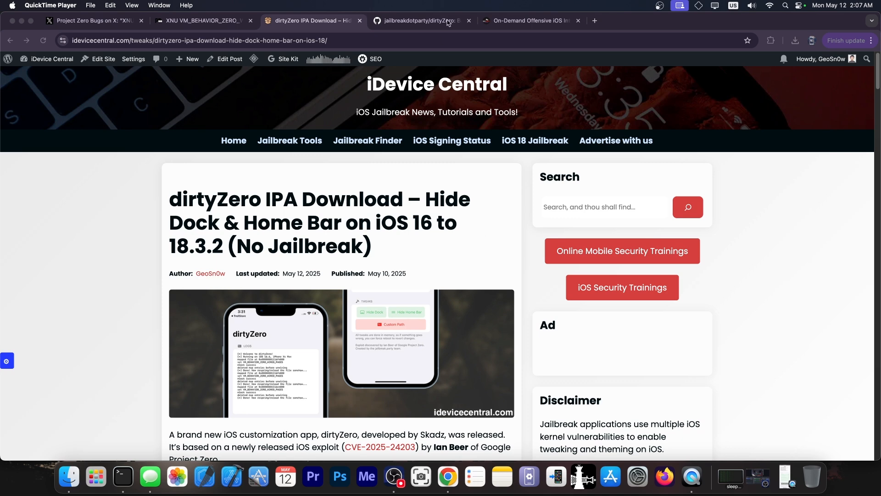
# Scroll through the Tenorshare ReiBoot sponsor page, then return to the Project Zero XNU issue
pyautogui.click(534, 20)
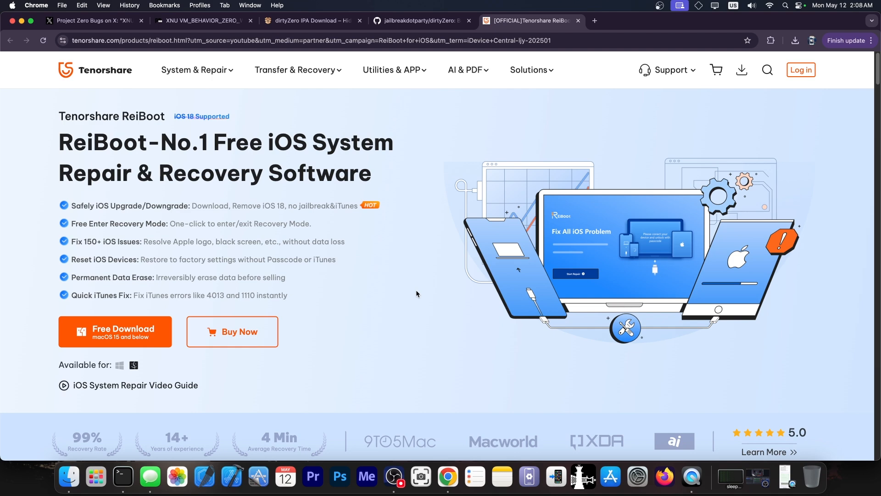
pyautogui.scroll(-3)
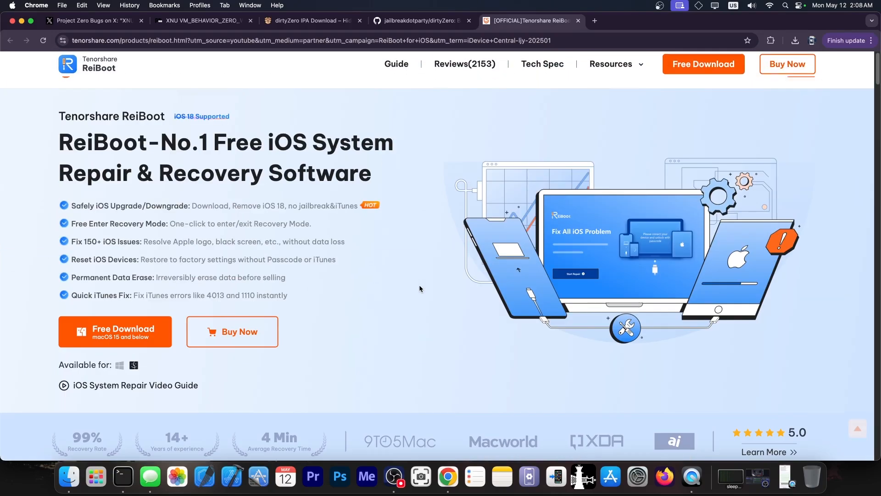
pyautogui.scroll(-3)
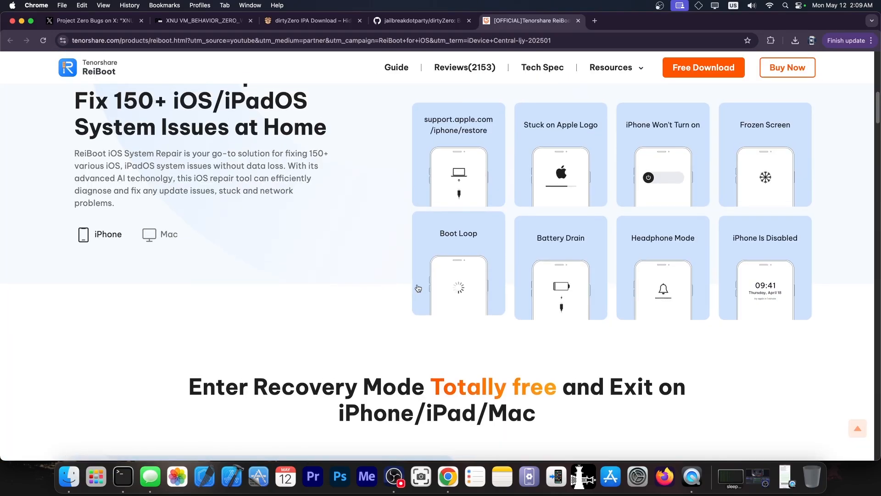
pyautogui.click(202, 21)
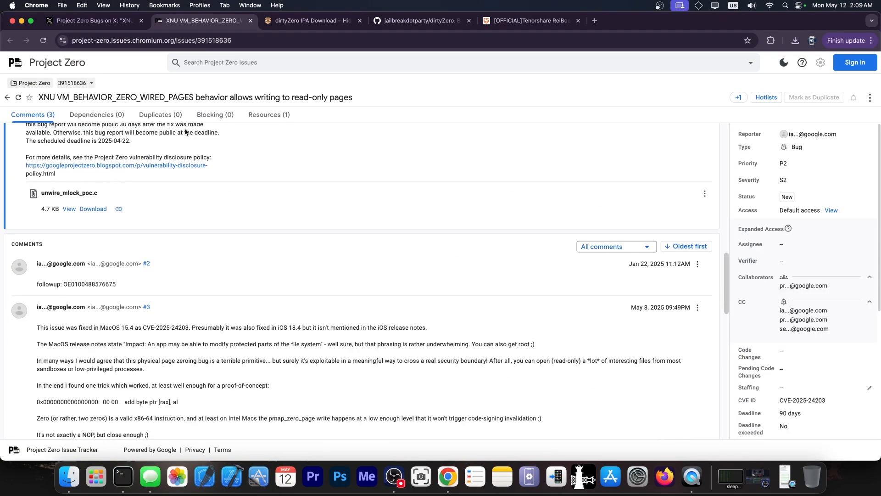